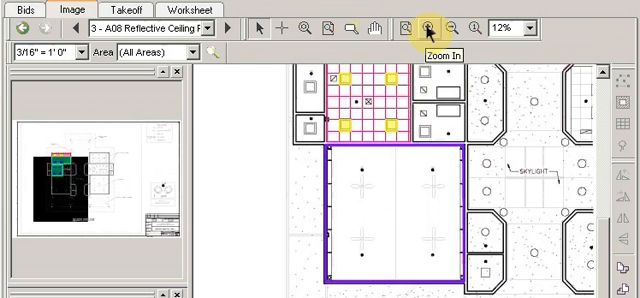
# - Zoom in on the ceiling plan to enlarge the purple-outlined room area
pyautogui.click(427, 28)
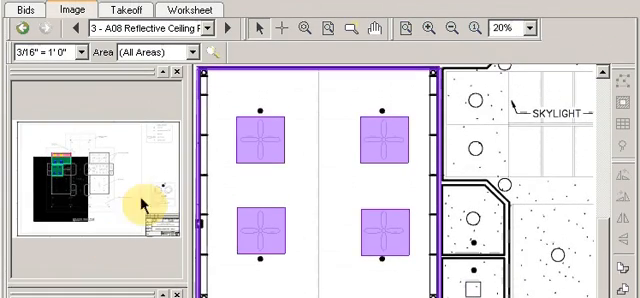
pyautogui.moveTo(440, 255)
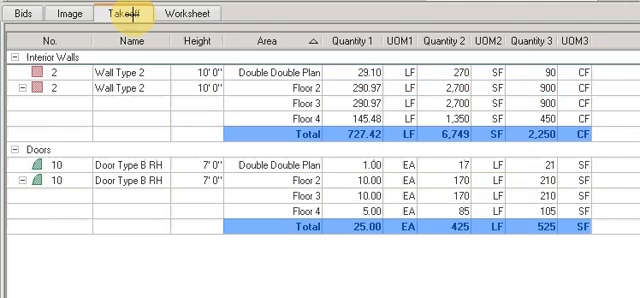
# - Show the takeoff quantity totals for Wall Type 2 and Door Type B RH
pyautogui.click(62, 11)
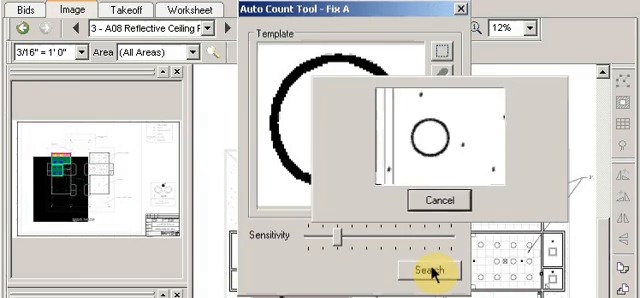
# - Search the plan for Fix A template matches and preview the 54 found fixtures
pyautogui.click(432, 271)
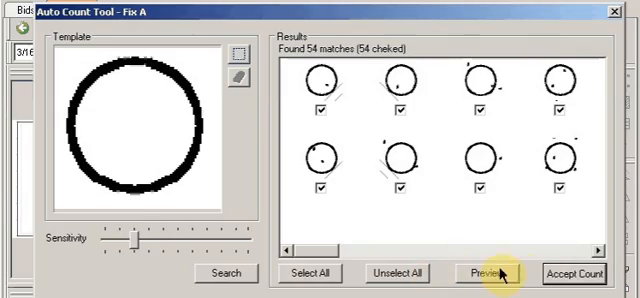
pyautogui.click(500, 273)
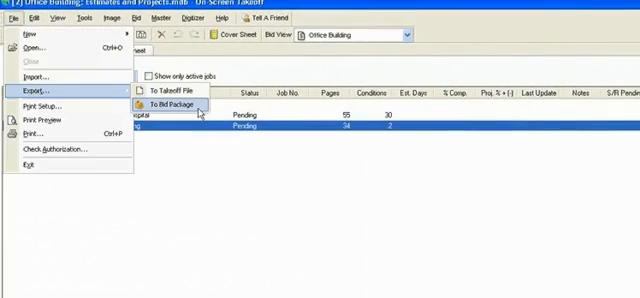
# - Export the Office Building bid to a bid package
pyautogui.click(166, 103)
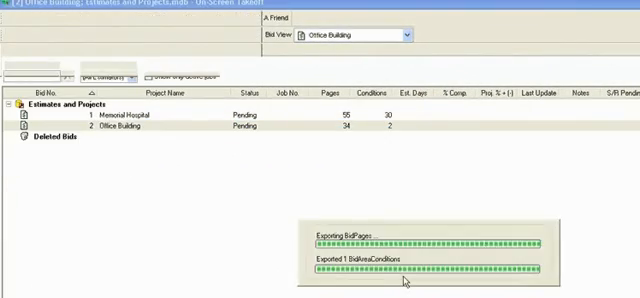